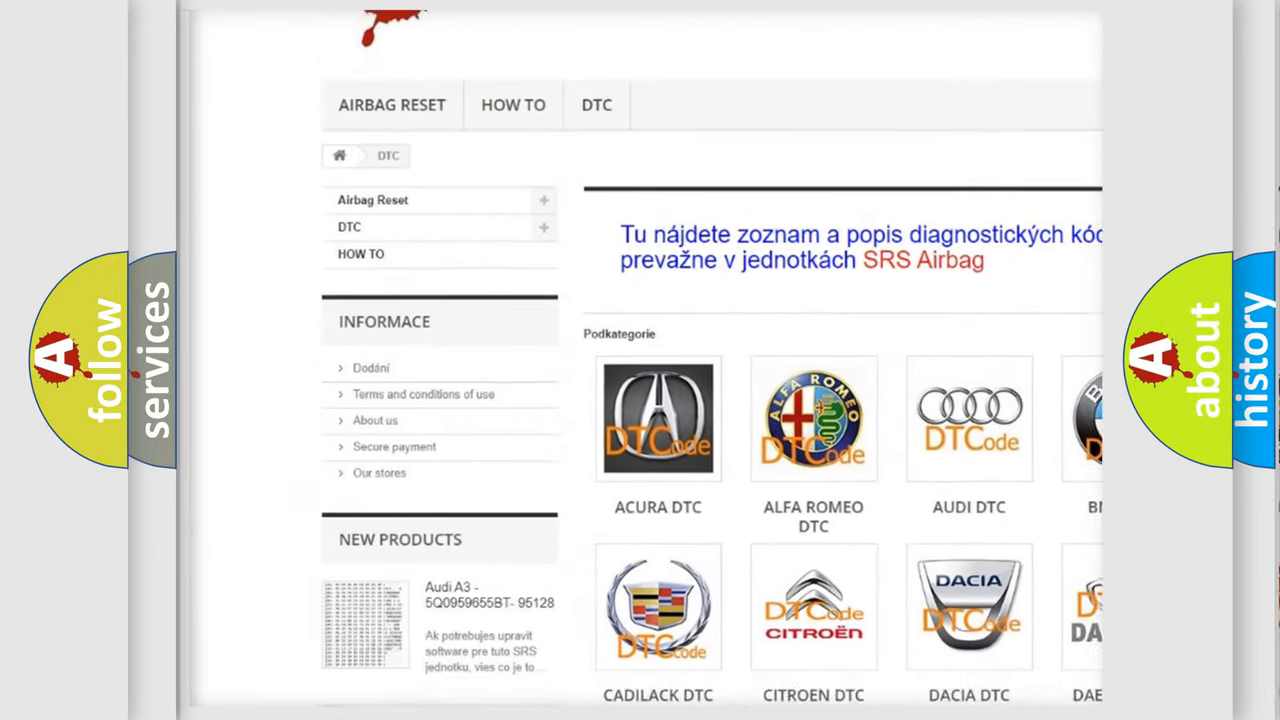
scroll("down", 3)
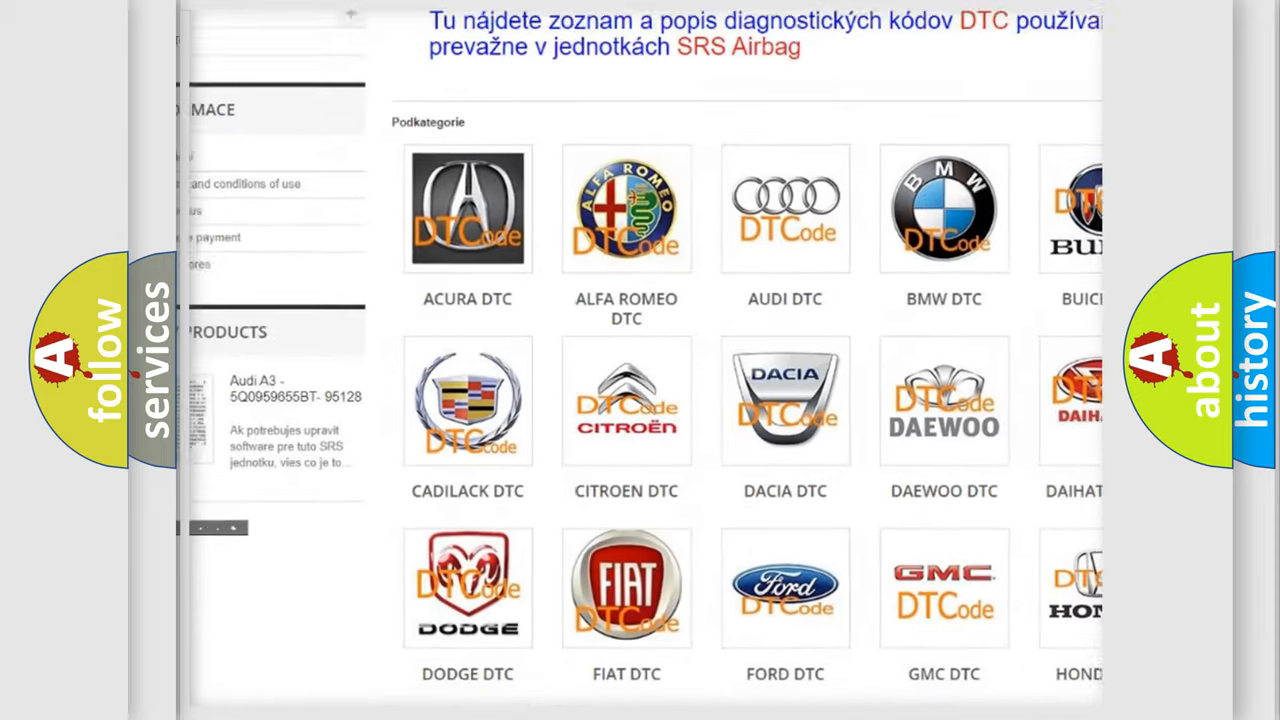